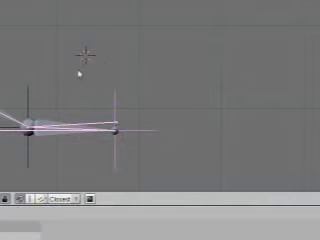
mouse_move(88, 78)
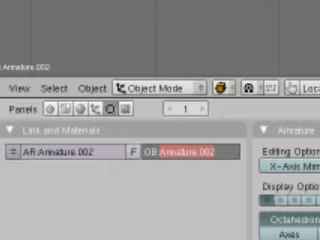
Rename the control armature object and its bone to CONTROL_foot-main in the Editing buttons
text(CON)
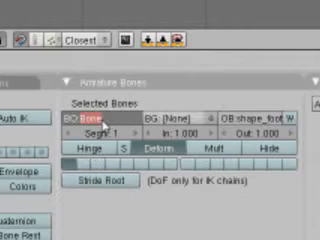
text(main)
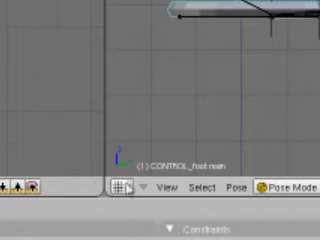
Switch the selected CONTROL_foot-main armature into Pose Mode from the 3D view header
click(120, 190)
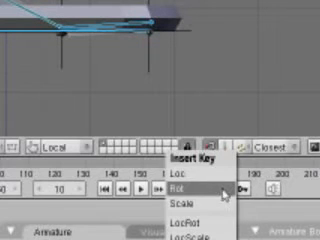
Insert a Rot keyframe for the posed helper_heel, helper_ankle and helper_toes bones
click(188, 184)
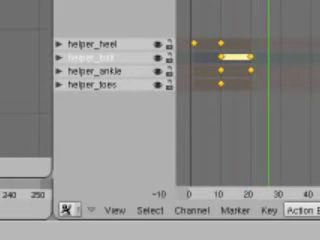
mouse_move(184, 68)
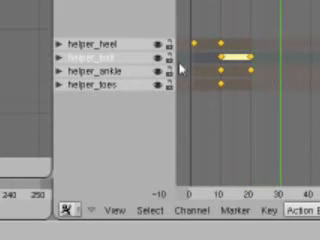